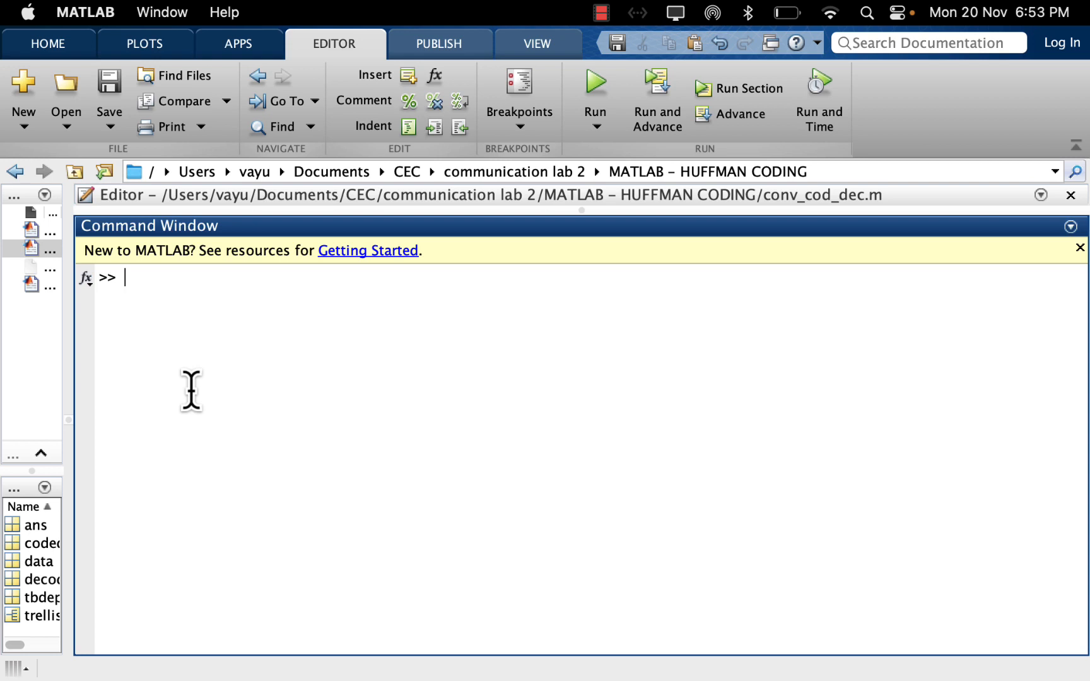
# Define x by hand as the zero row x = [0 0 0].
pyautogui.write('x =')
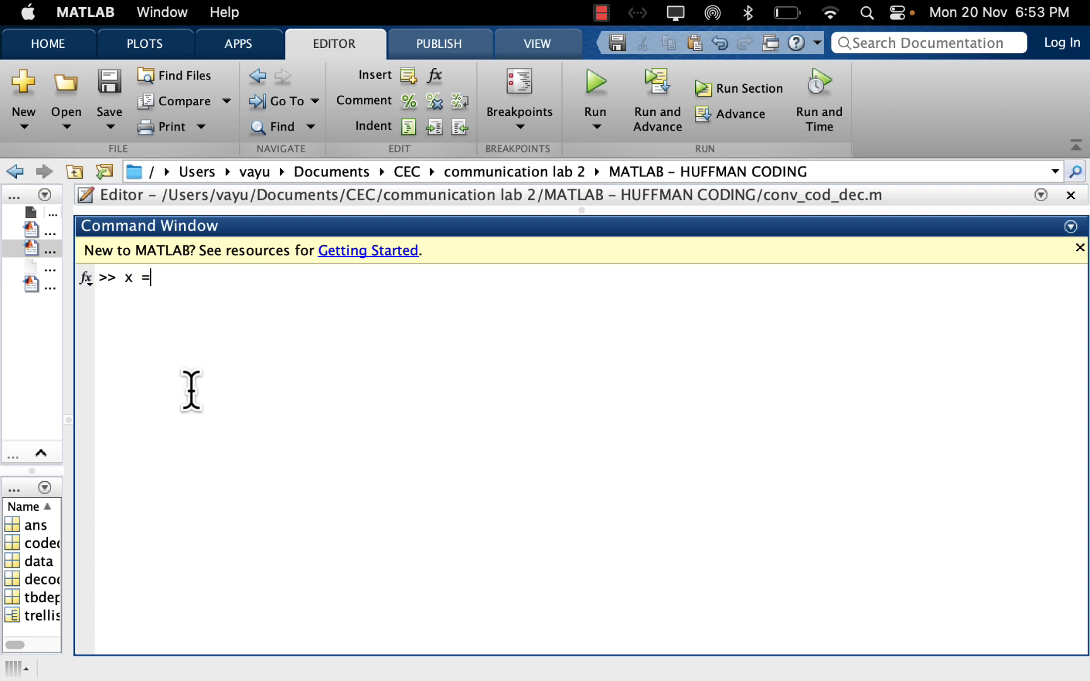
pyautogui.write('[]')
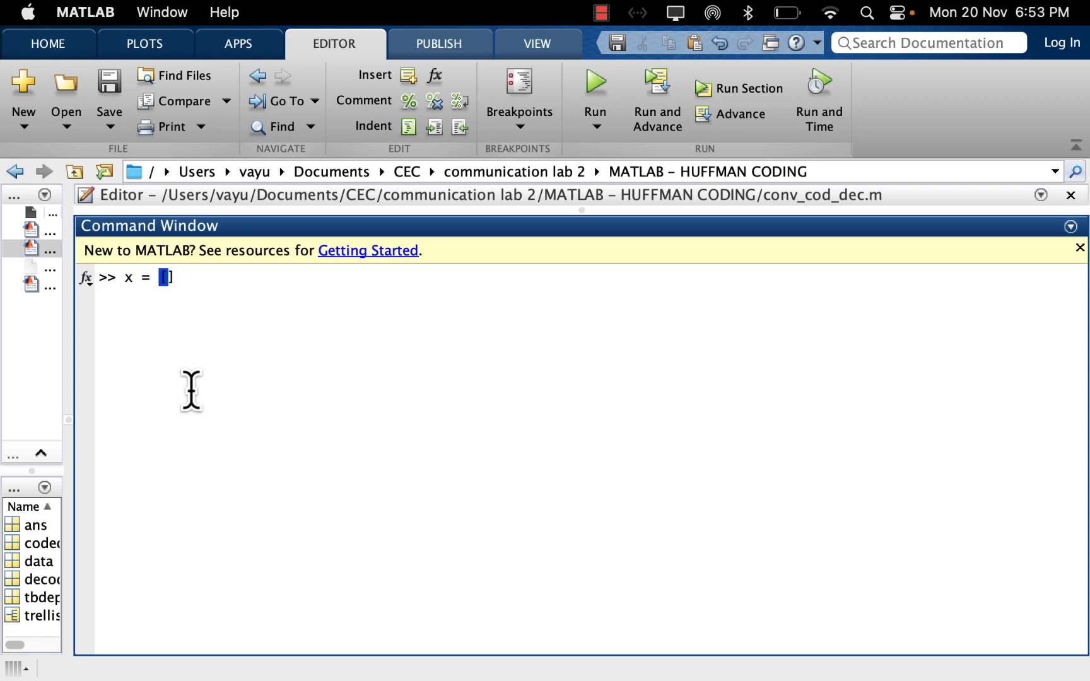
pyautogui.write('0 0')
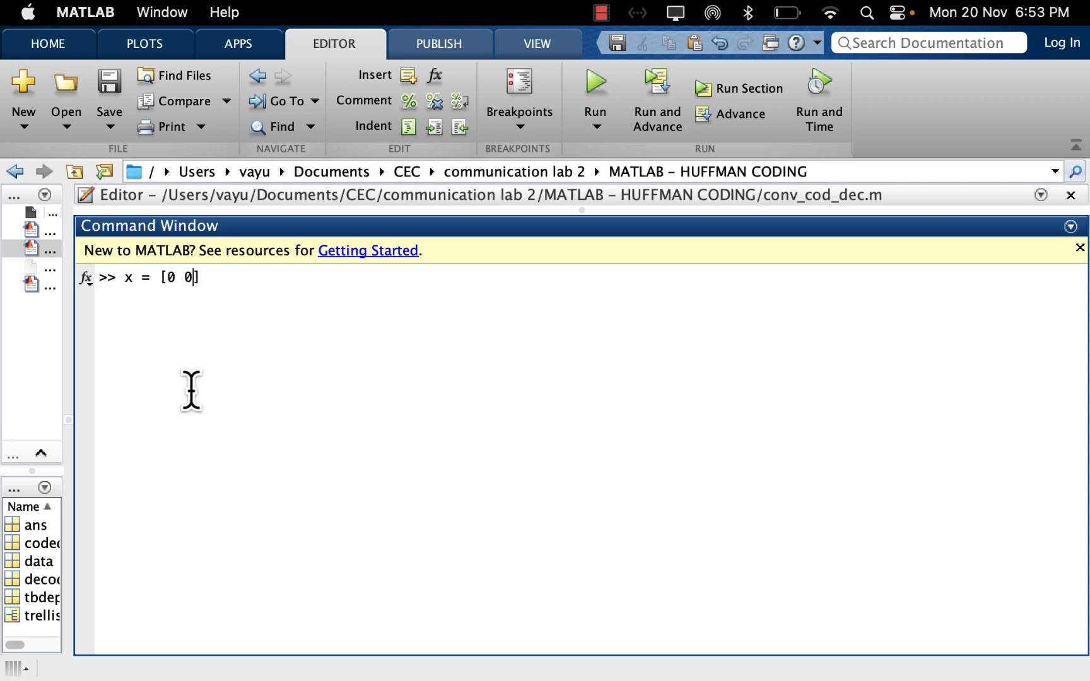
pyautogui.write('0')
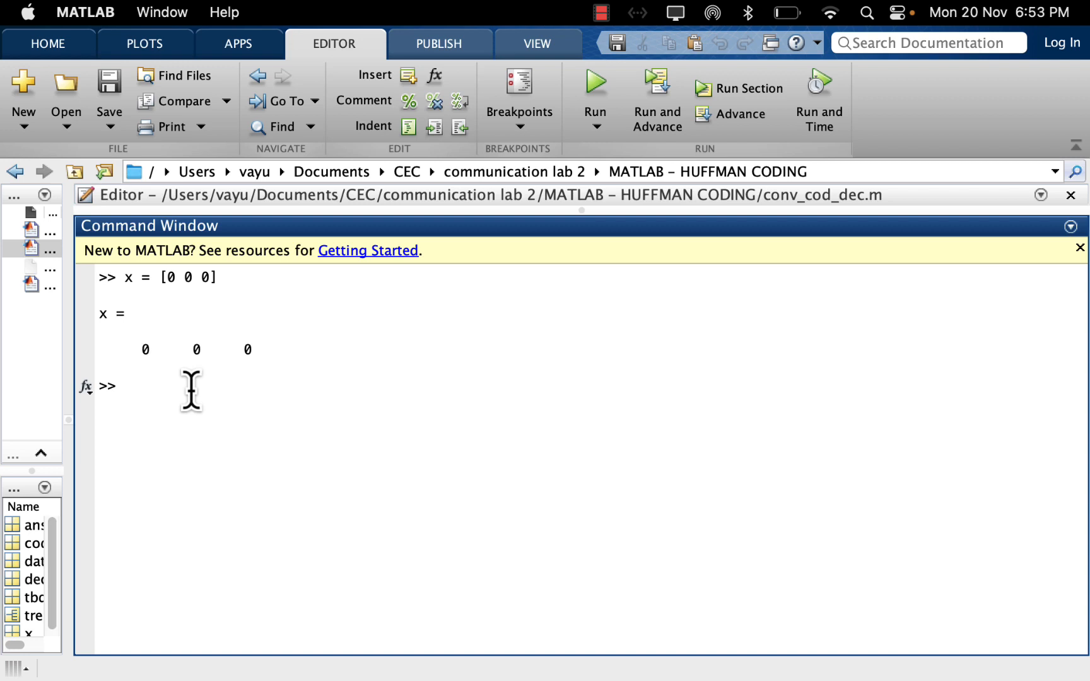
# Redefine x as a longer hand-typed row of zeros and run it.
pyautogui.write('x')
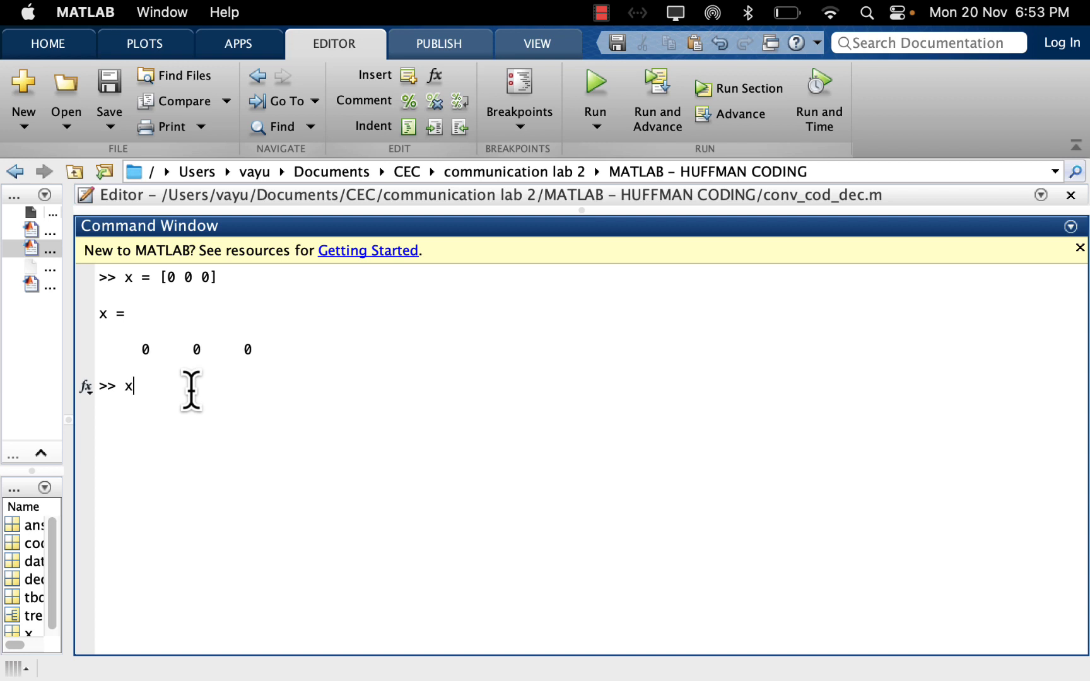
pyautogui.write('= []')
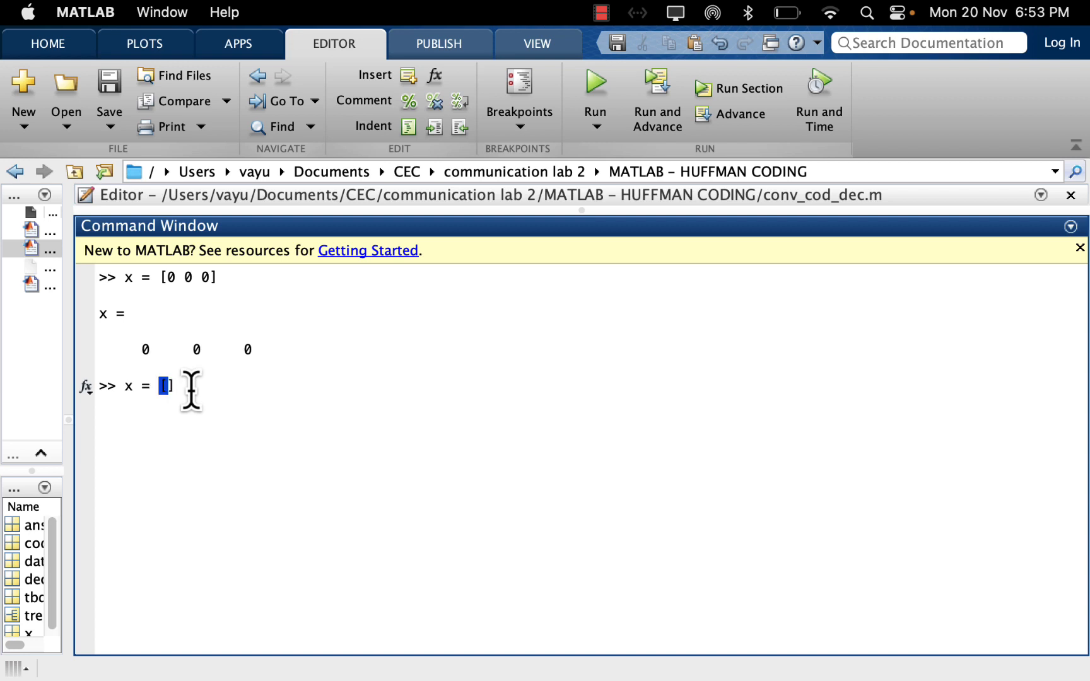
pyautogui.write('0')
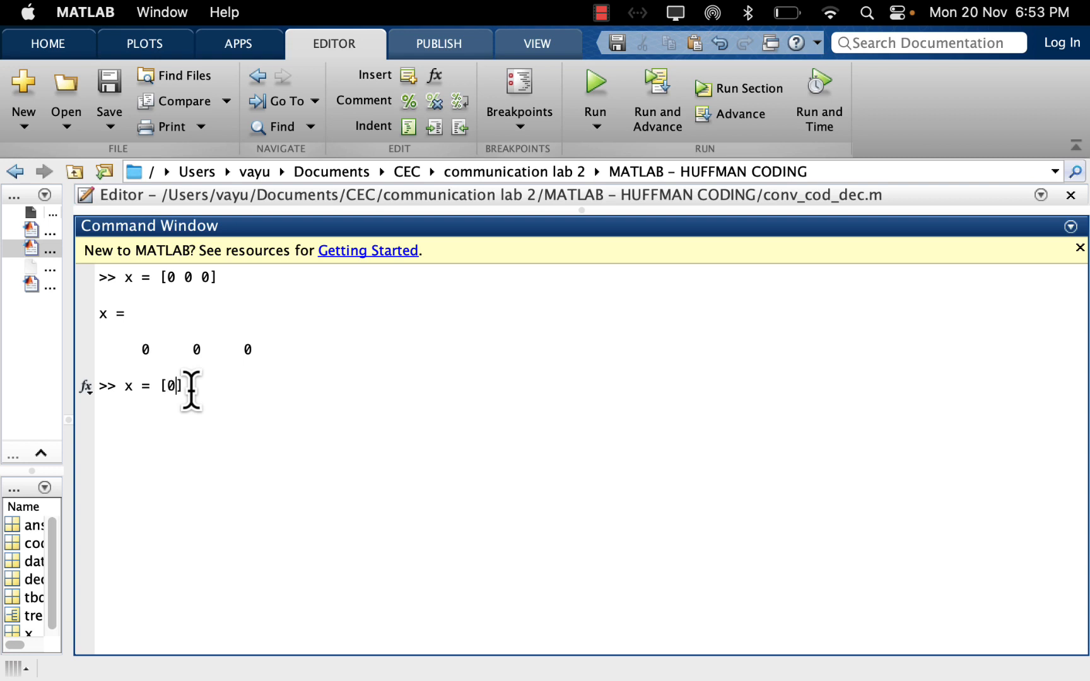
pyautogui.write('0 0 0 0 0 0 0 0 0 0 0')
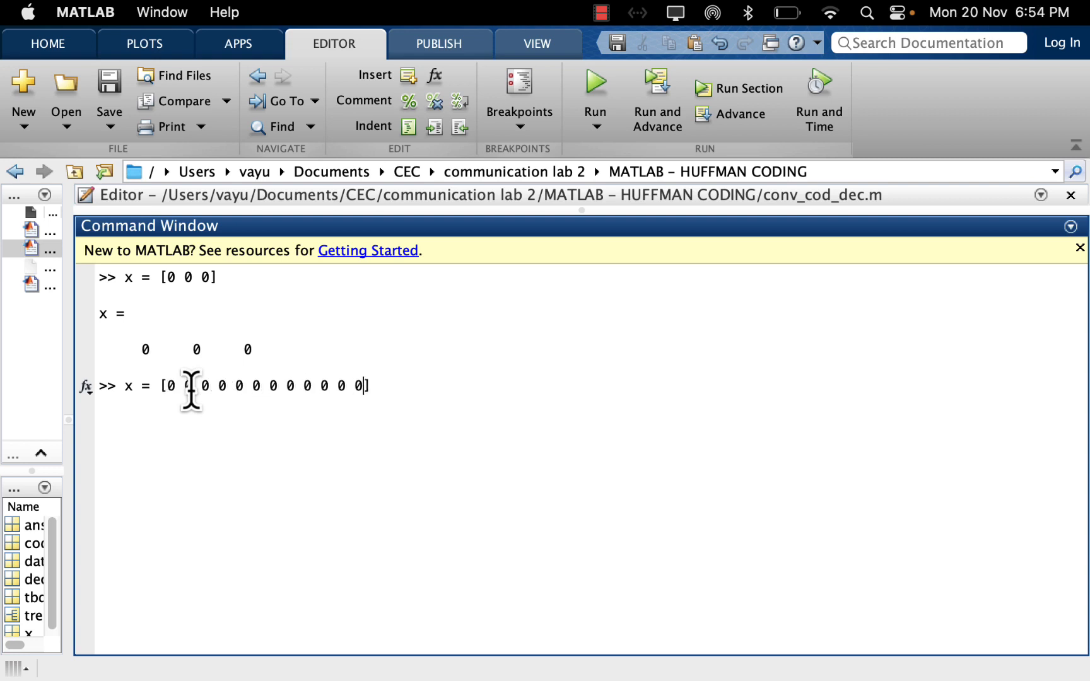
pyautogui.press('Return')
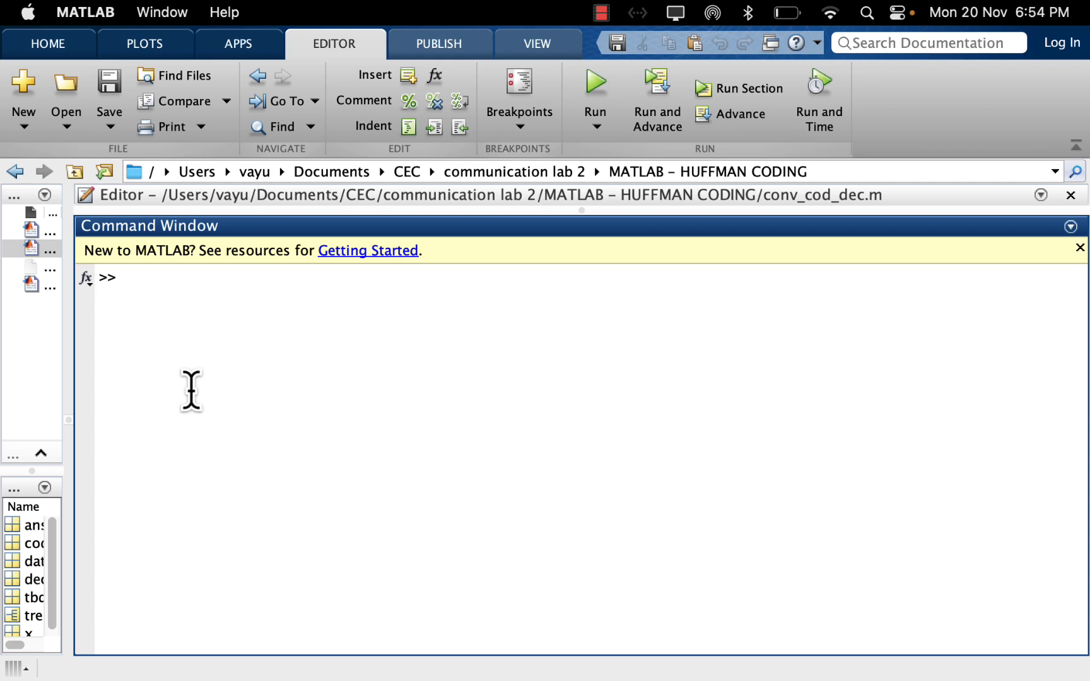
# Run x = zeros(1,1) to make x a single 0.
pyautogui.write('x =')
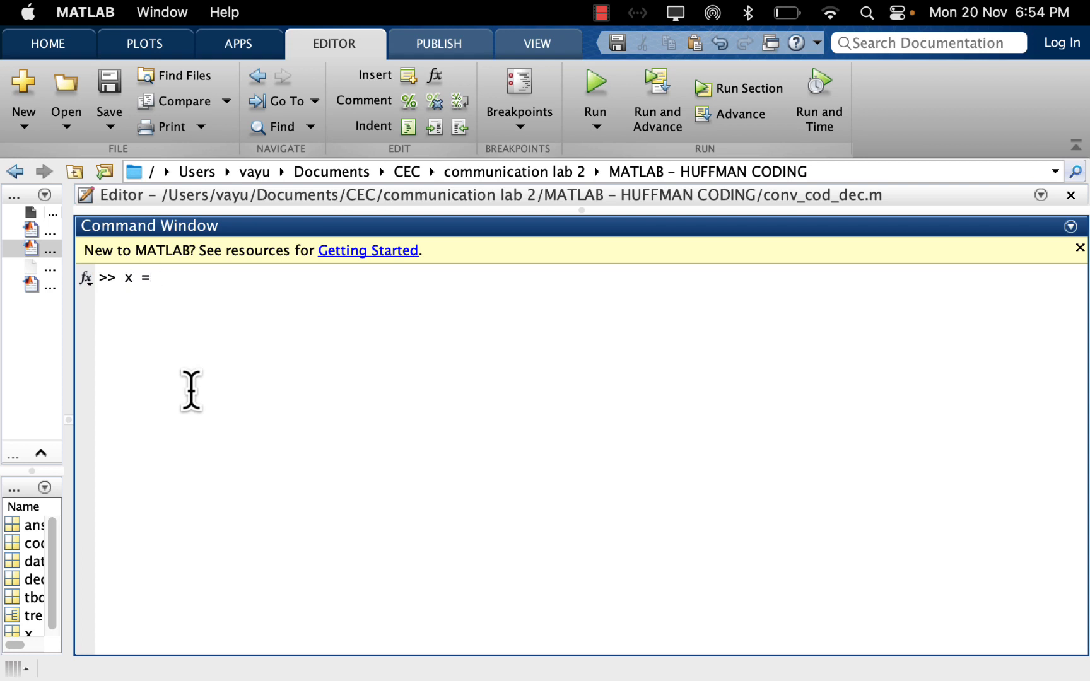
pyautogui.write('zeros(')
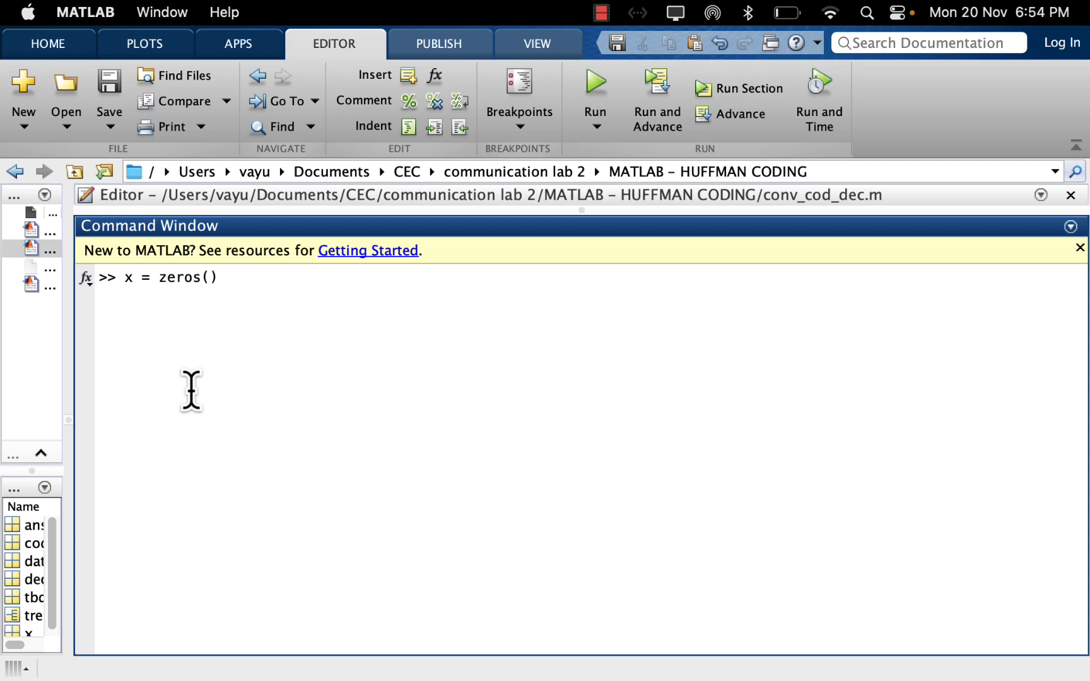
pyautogui.write('1,1')
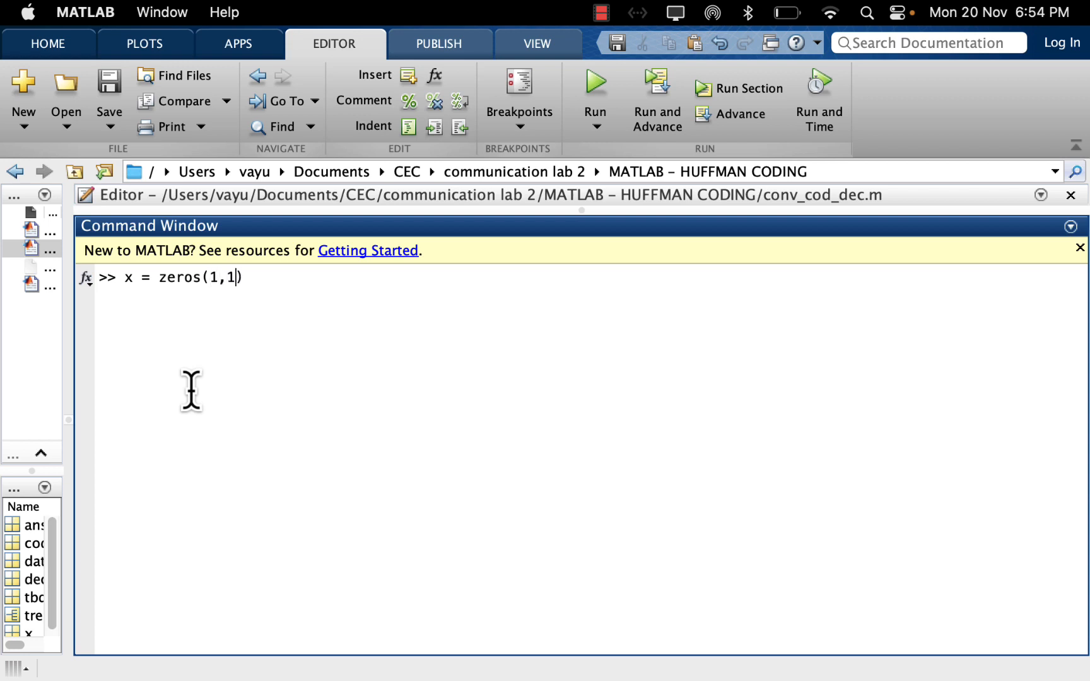
pyautogui.press('Return')
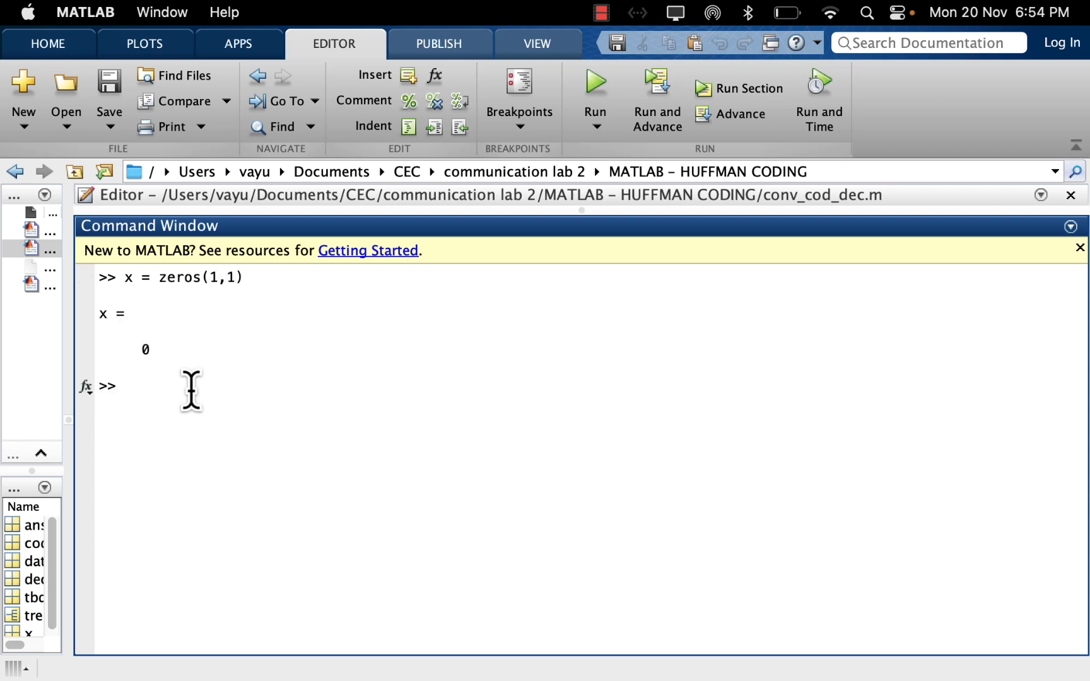
pyautogui.moveTo(220, 277)
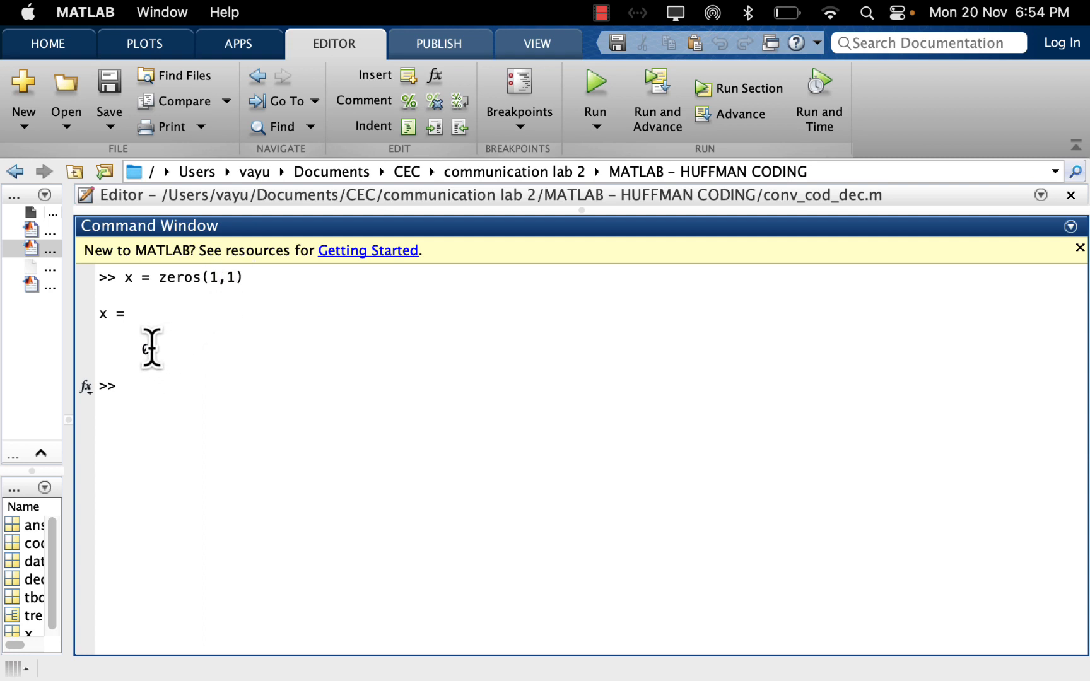
# Create x as a 2-by-2 zero matrix, then as a 5-by-2 zero matrix.
pyautogui.write('zeros(2,')
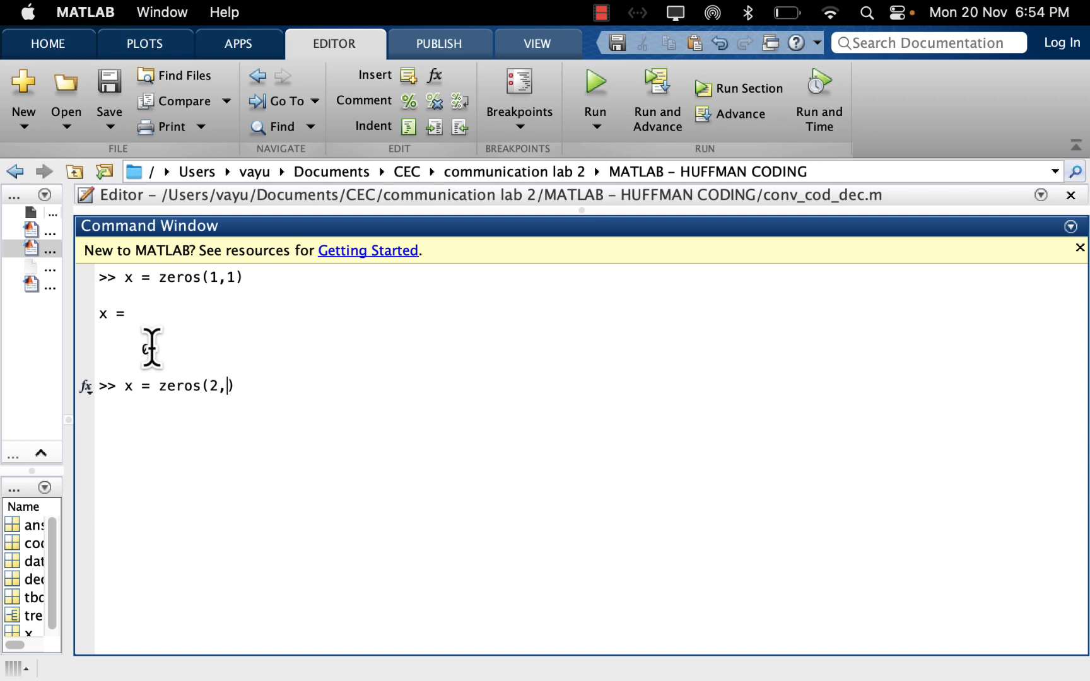
pyautogui.press('Return')
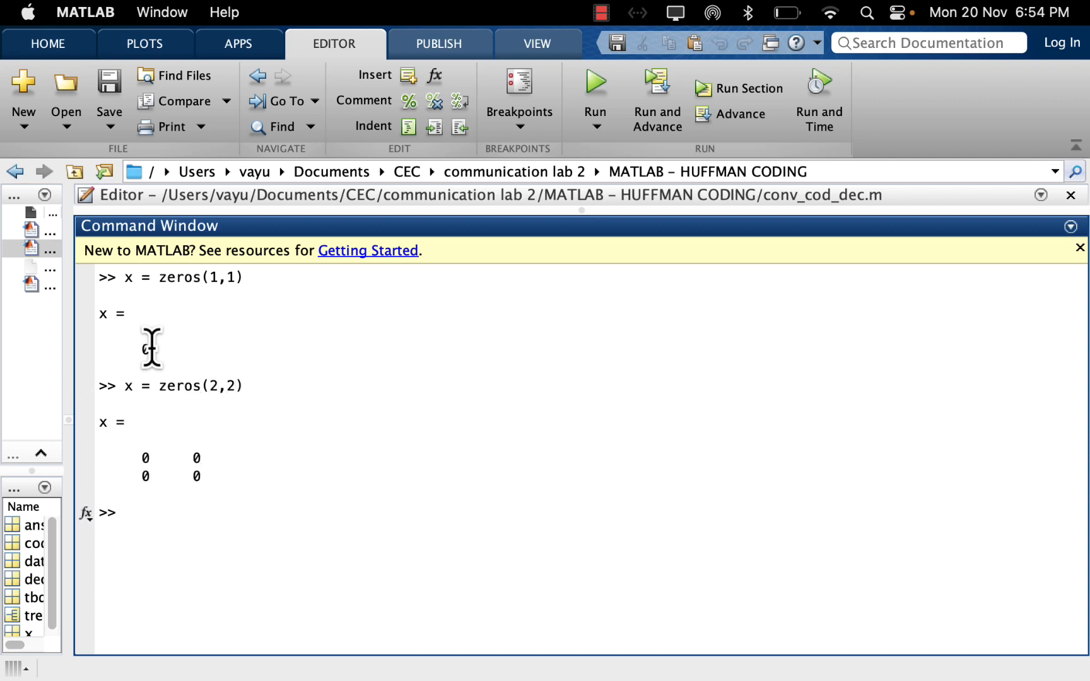
pyautogui.moveTo(212, 386)
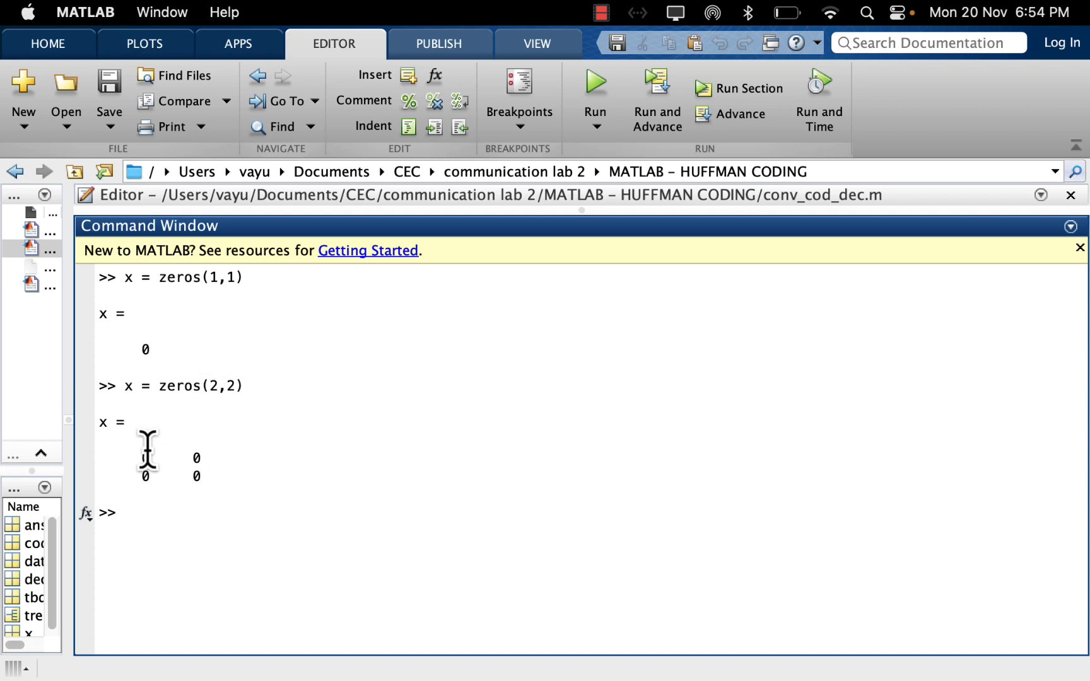
pyautogui.moveTo(201, 541)
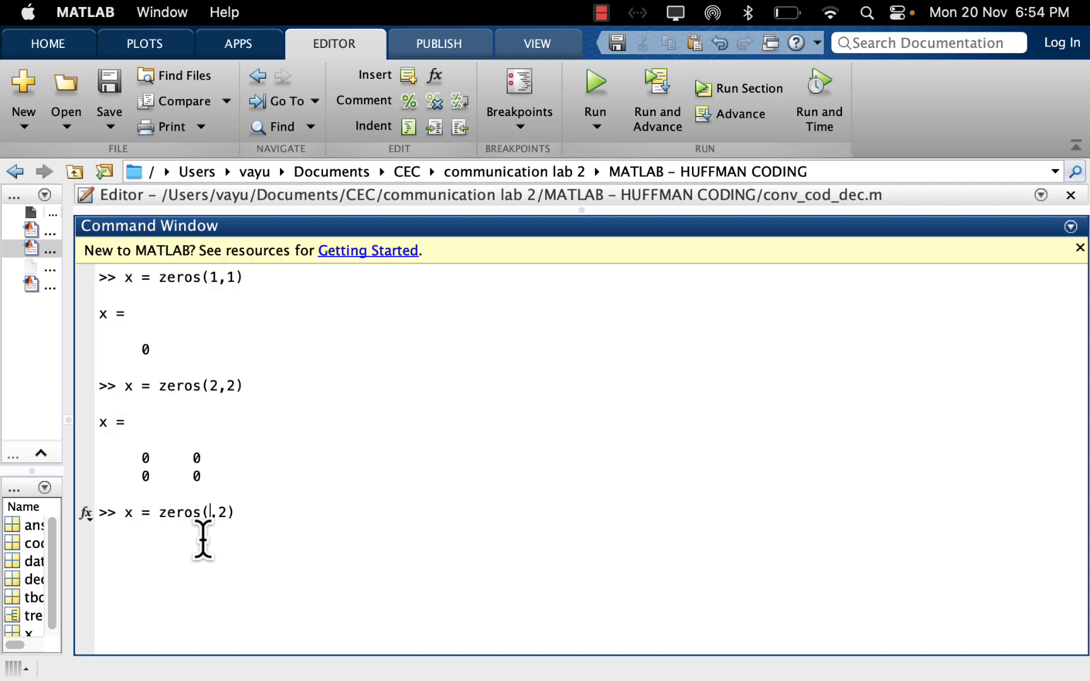
pyautogui.write('5')
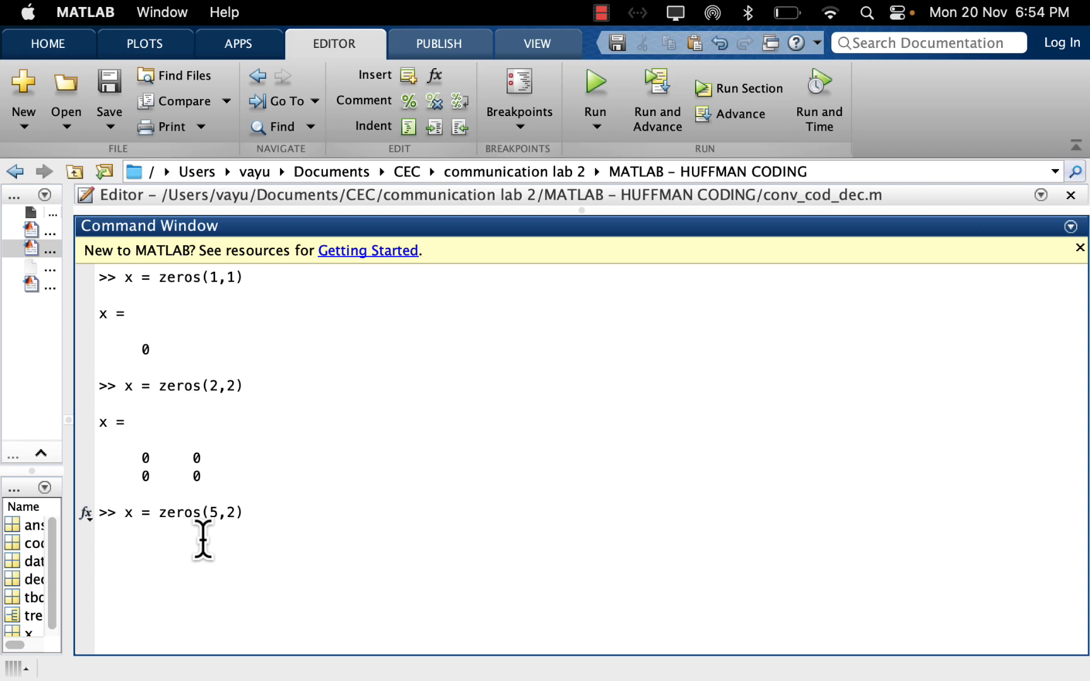
pyautogui.press('Return')
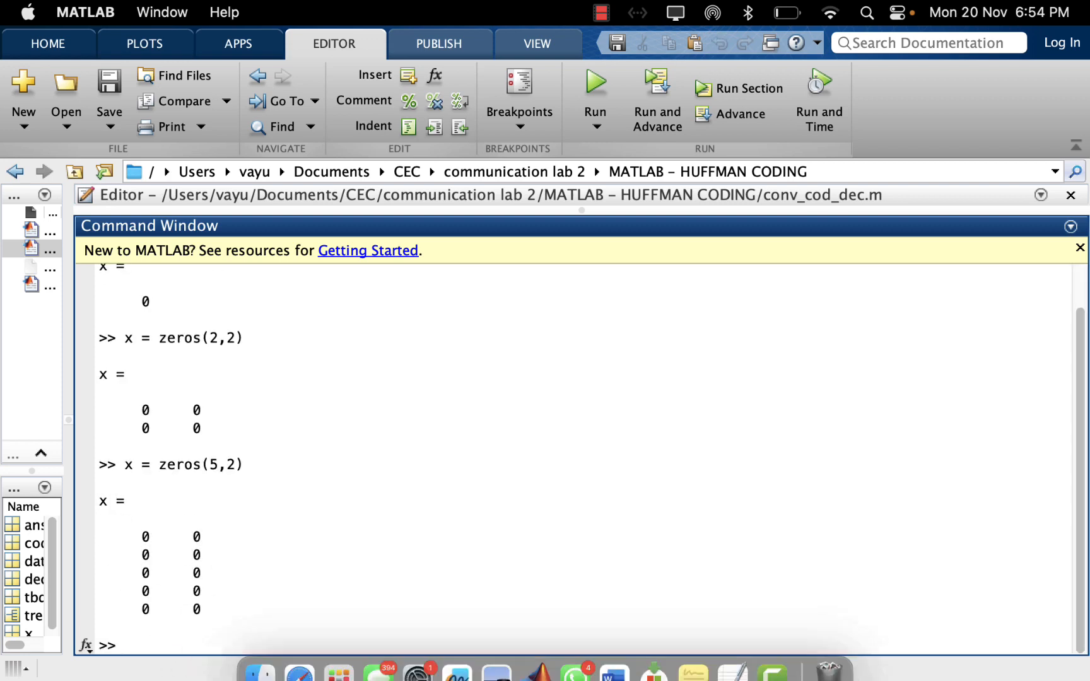
pyautogui.moveTo(377, 451)
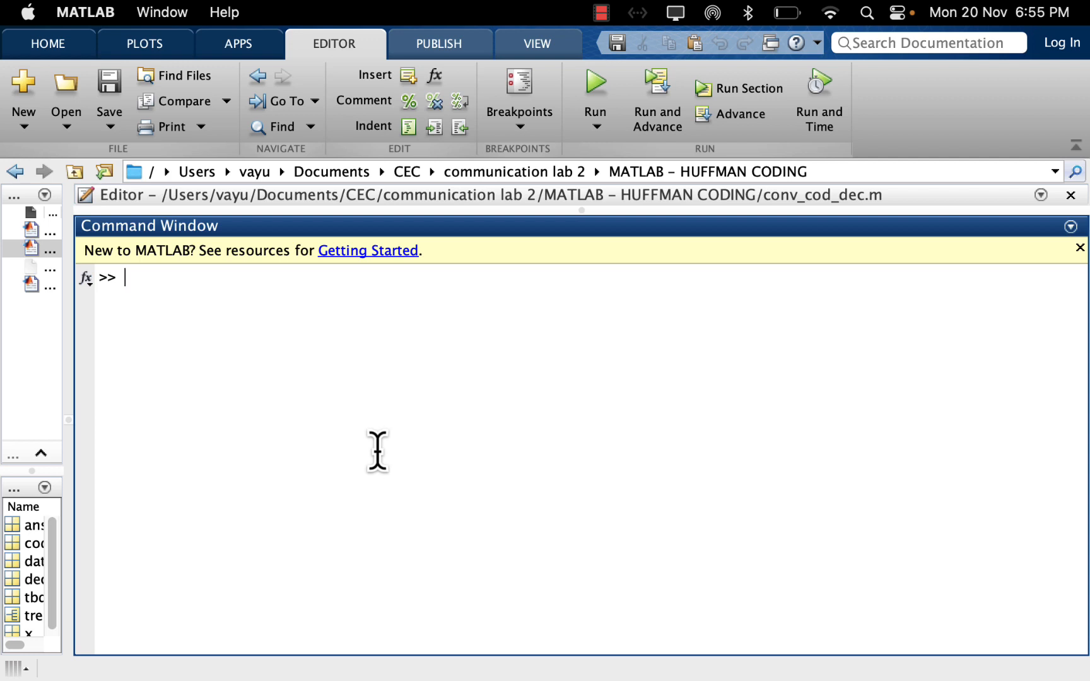
# Run x = zeros(1,100) to create a row of 100 zeros.
pyautogui.write('x =')
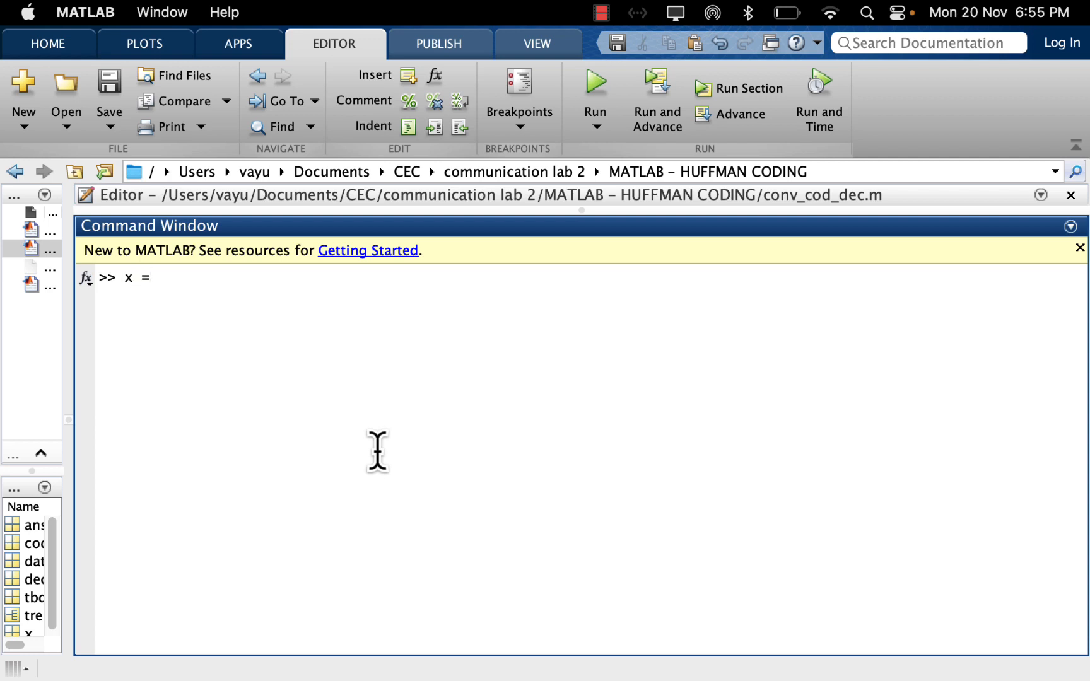
pyautogui.write('zero')
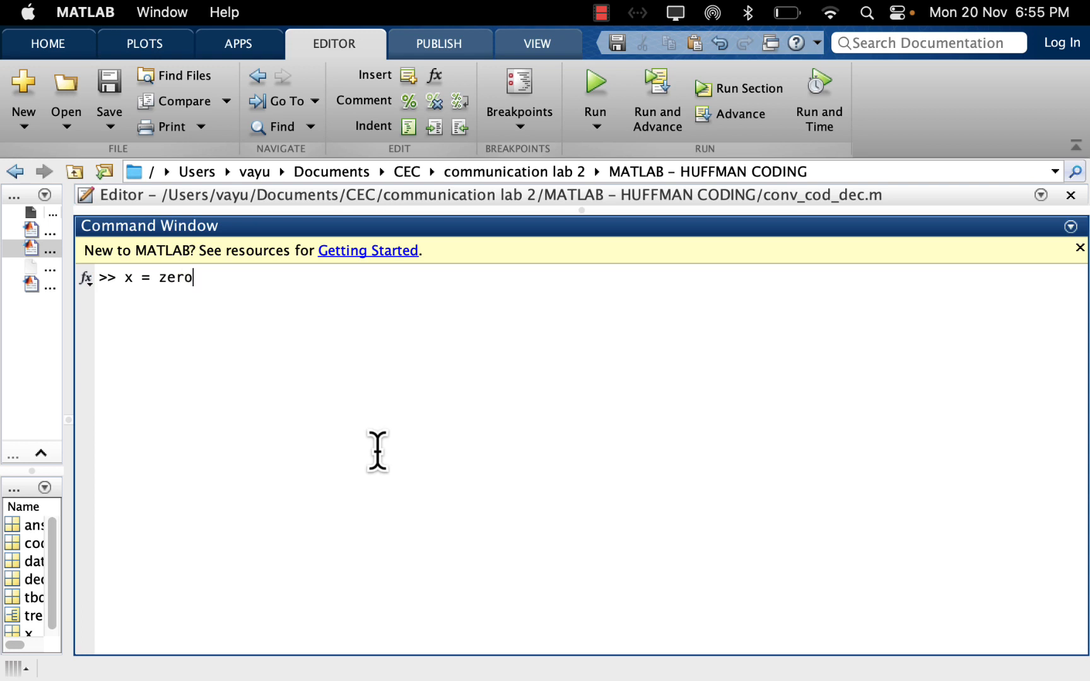
pyautogui.write('s(')
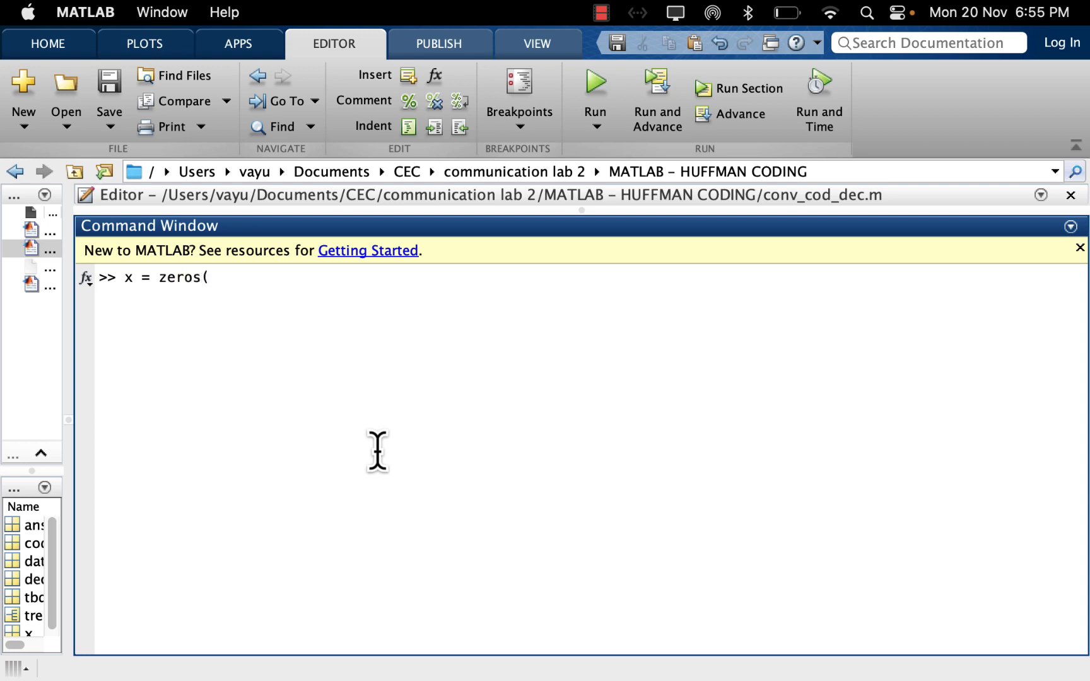
pyautogui.write('1,100')
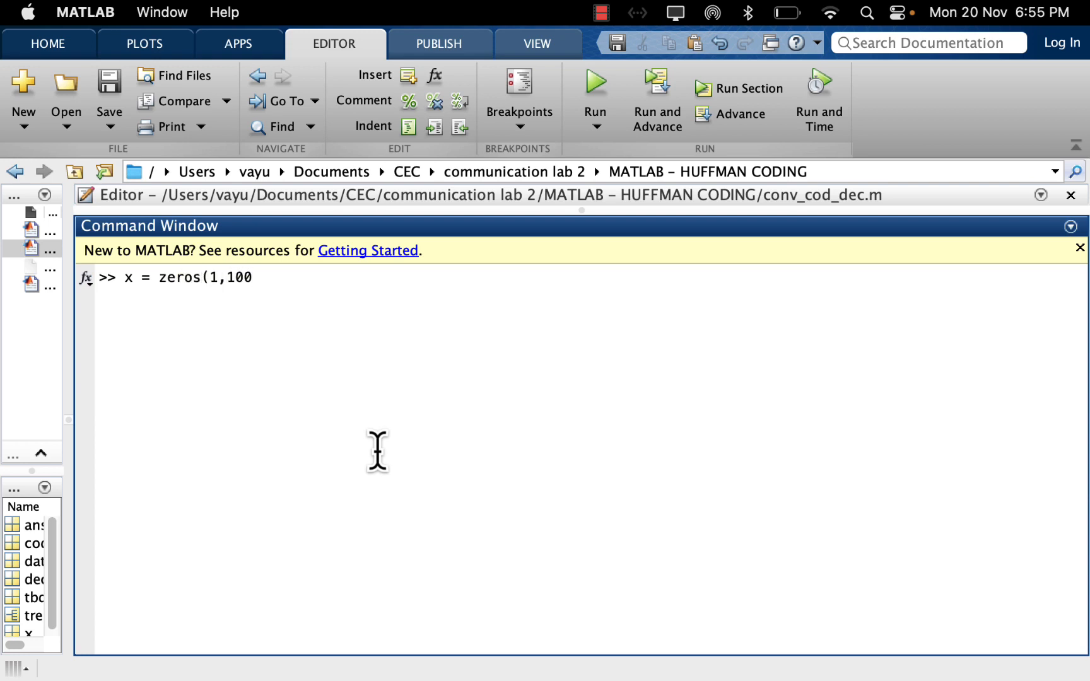
pyautogui.press('Return')
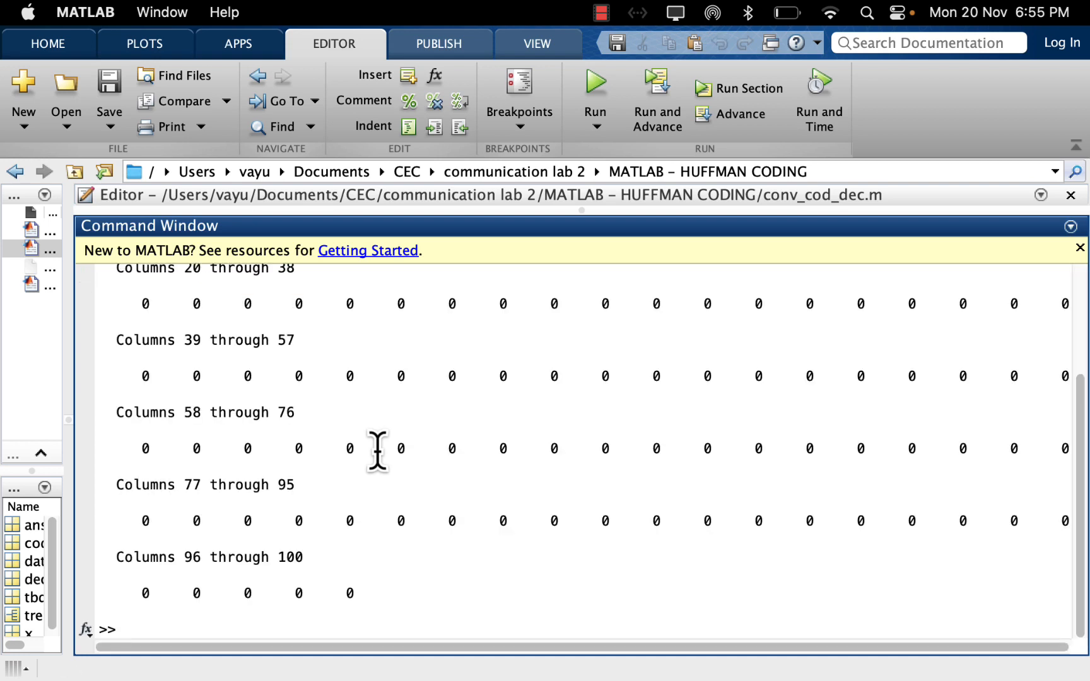